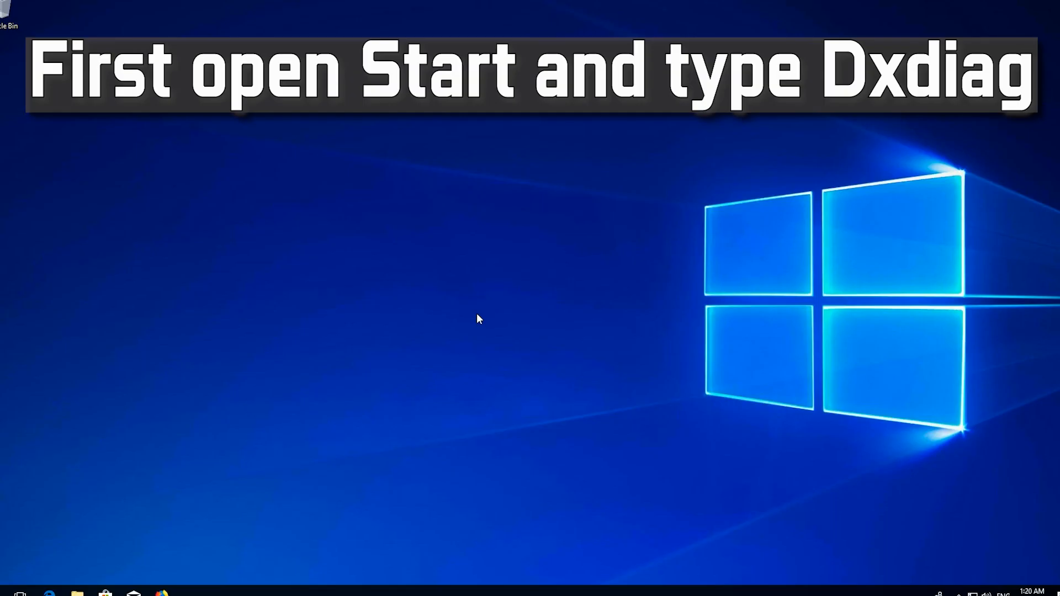
Launch dxdiag from Start to read the Operating System line showing 64-bit Windows
{"action": "type", "text": "dxdiag"}
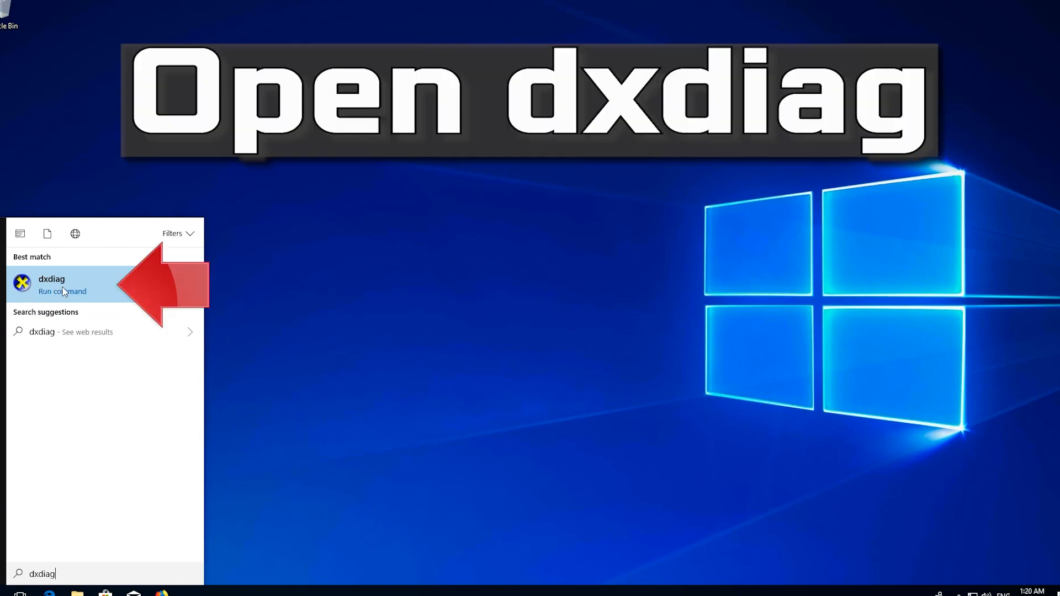
{"action": "left_click", "coordinate": [52, 284]}
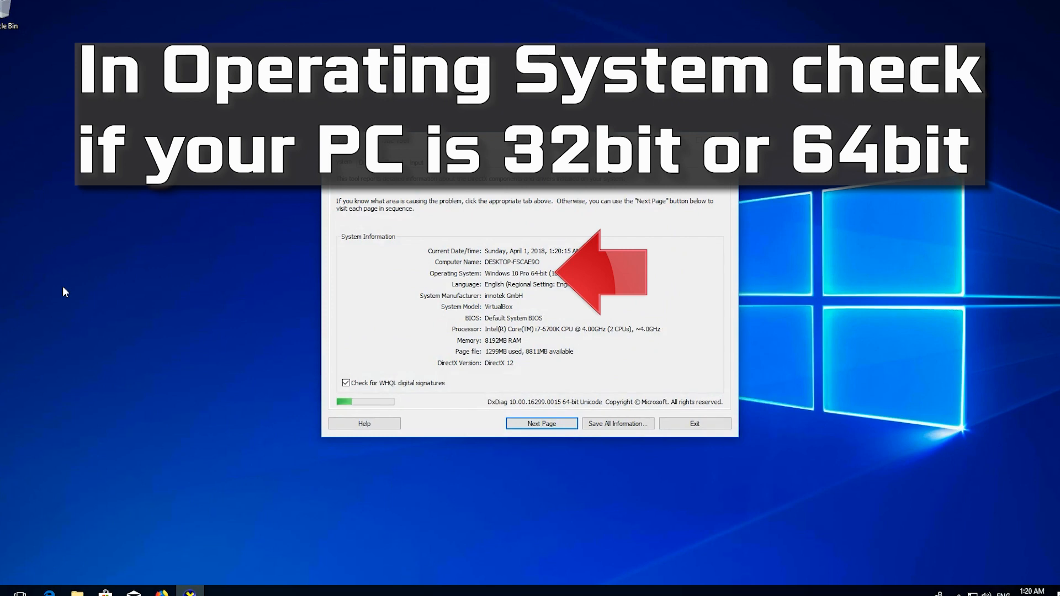
{"action": "mouse_move", "coordinate": [531, 300]}
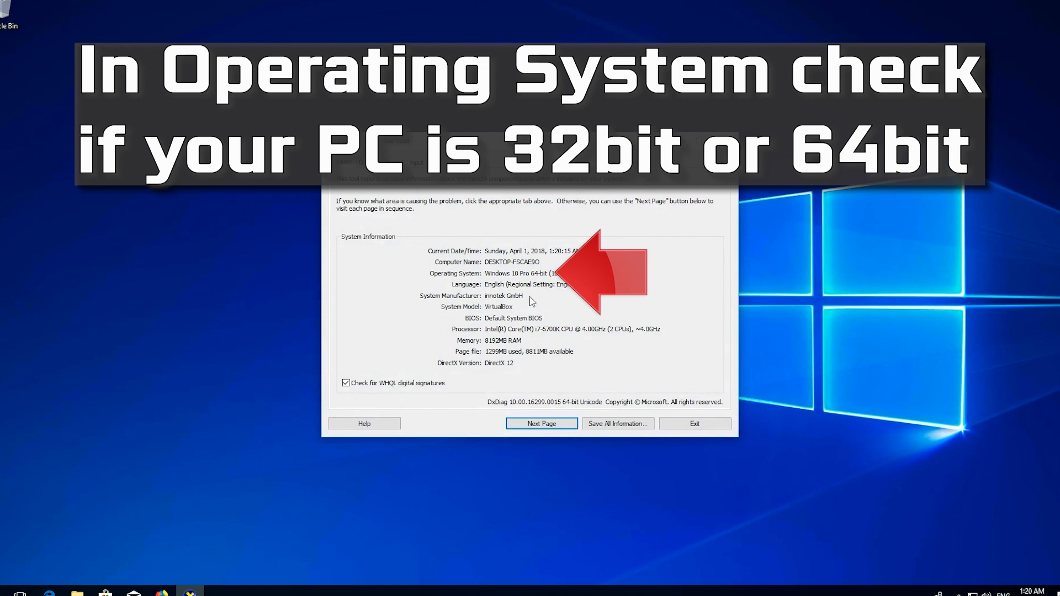
{"action": "mouse_move", "coordinate": [468, 283]}
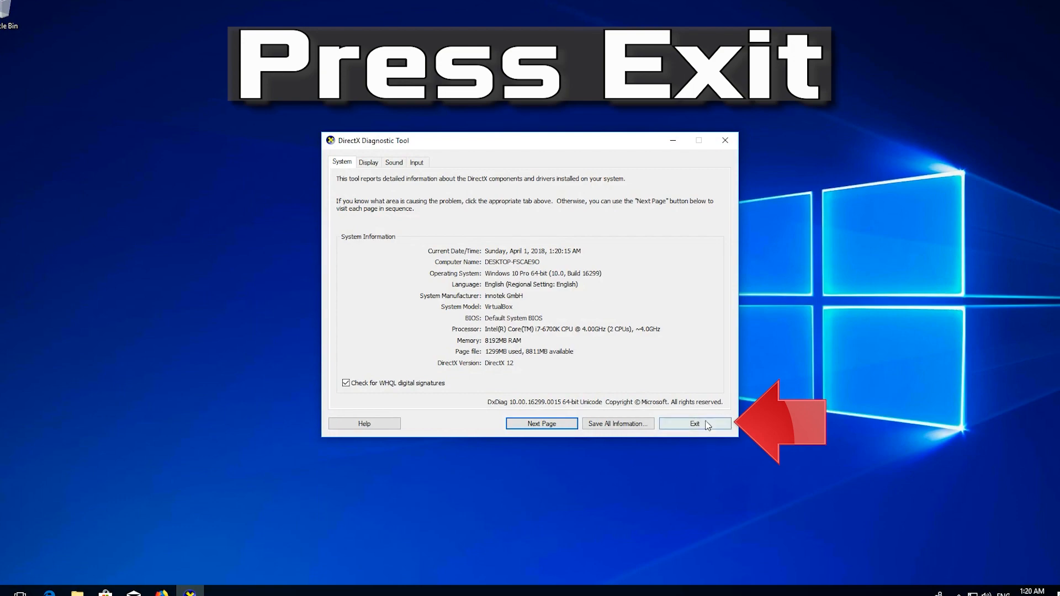
Go to dll-files.com from the Firefox address bar
{"action": "left_click", "coordinate": [694, 424]}
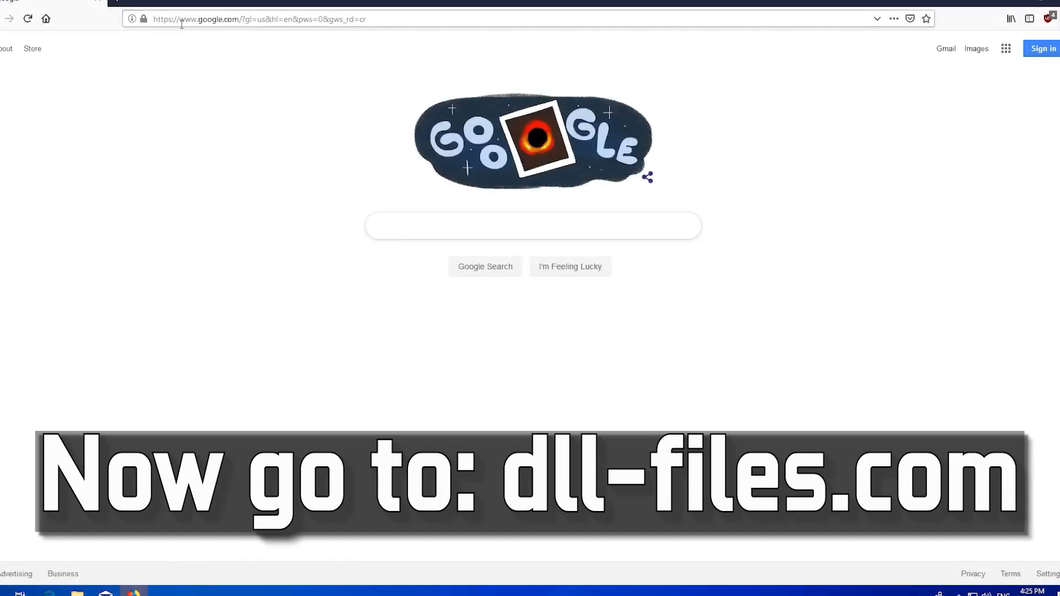
{"action": "type", "text": "dll-fil"}
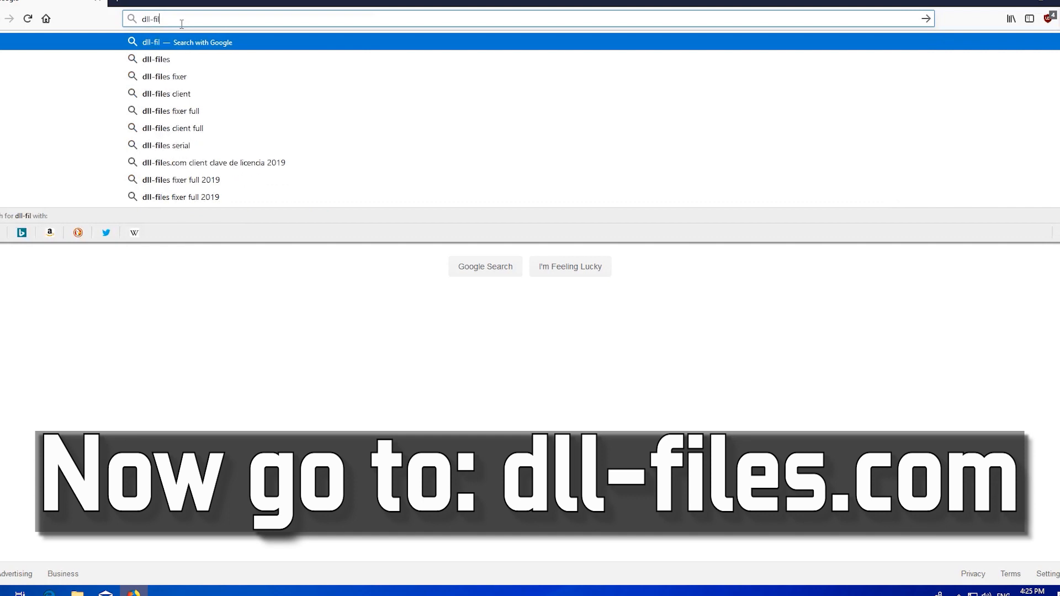
{"action": "type", "text": "es"}
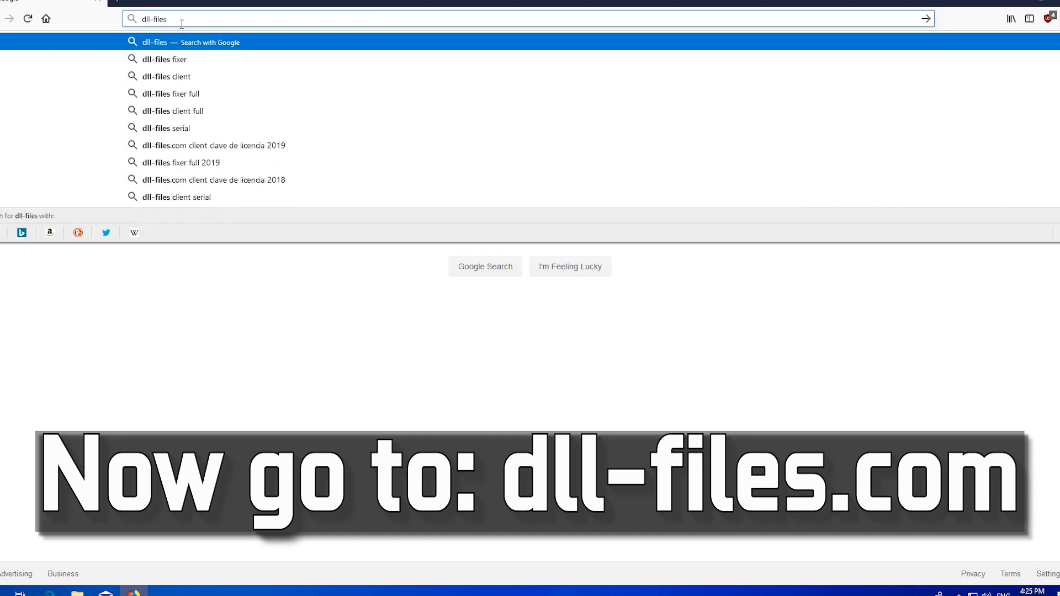
{"action": "type", "text": "."}
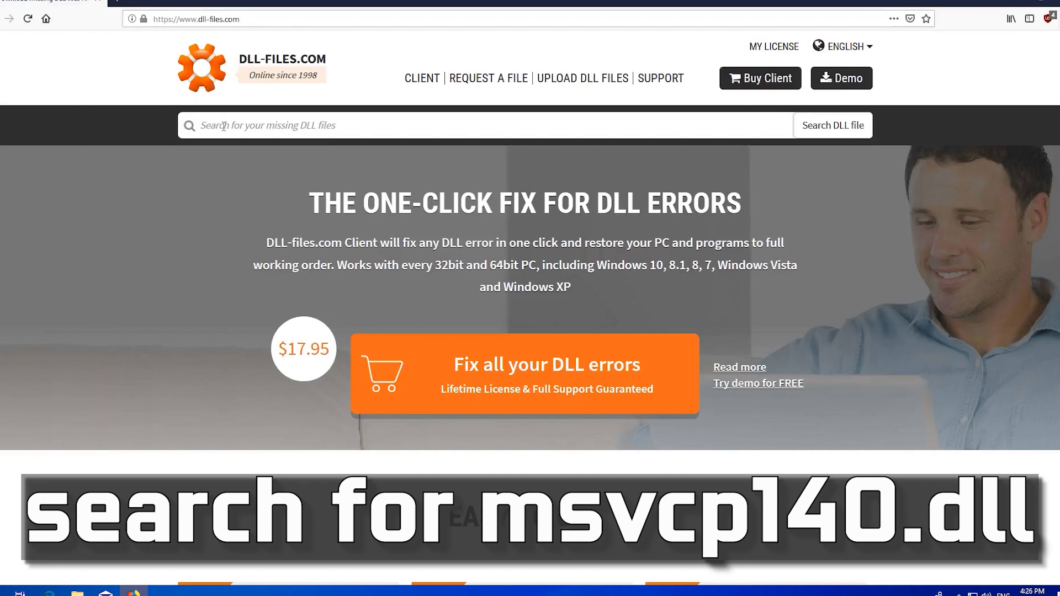
Search the site for vcruntime140.dll via the suggestion
{"action": "type", "text": "vcruntime140.dll"}
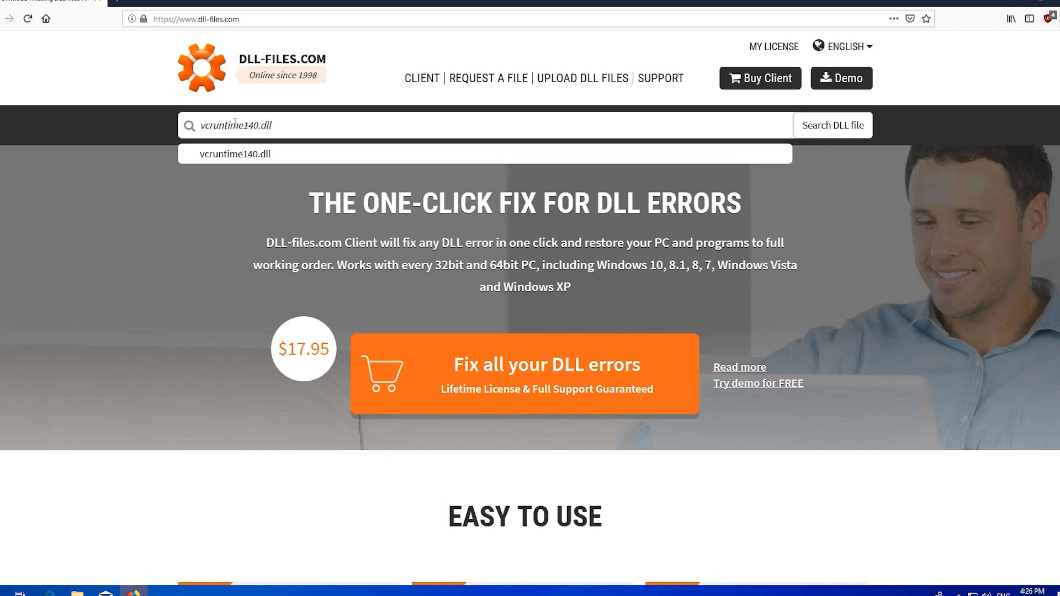
{"action": "left_click", "coordinate": [833, 125]}
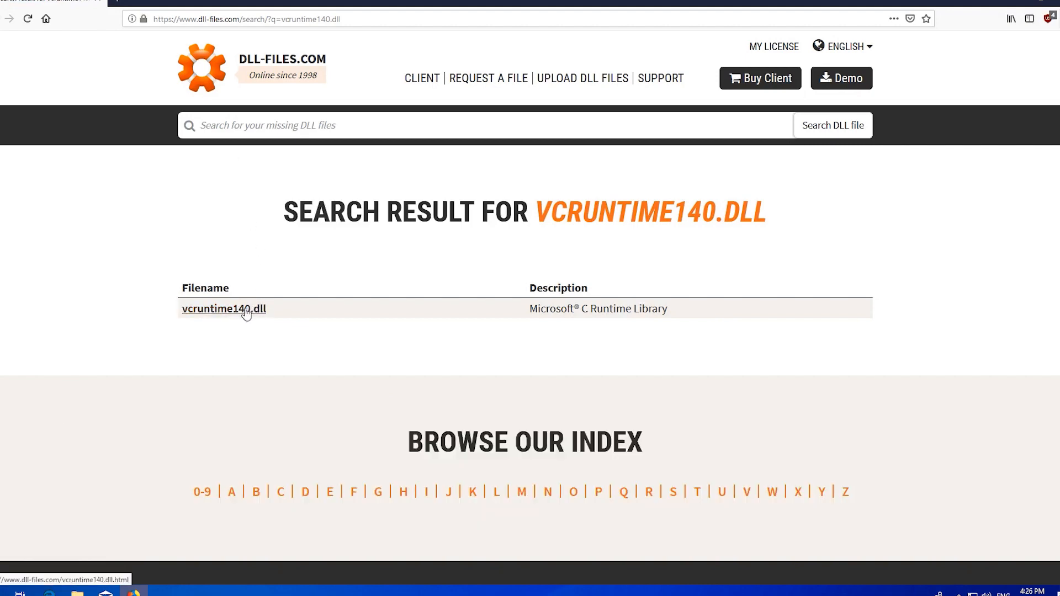
Download the 64bit 14.0.23918.0 vcruntime140.dll zip and have it open in WinRAR
{"action": "left_click", "coordinate": [224, 309]}
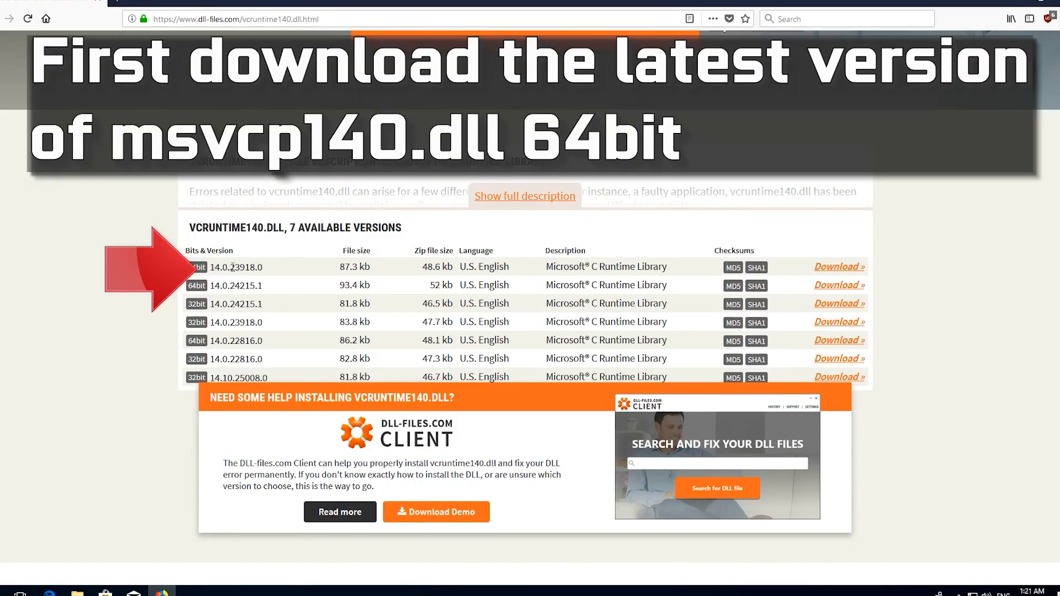
{"action": "mouse_move", "coordinate": [961, 292]}
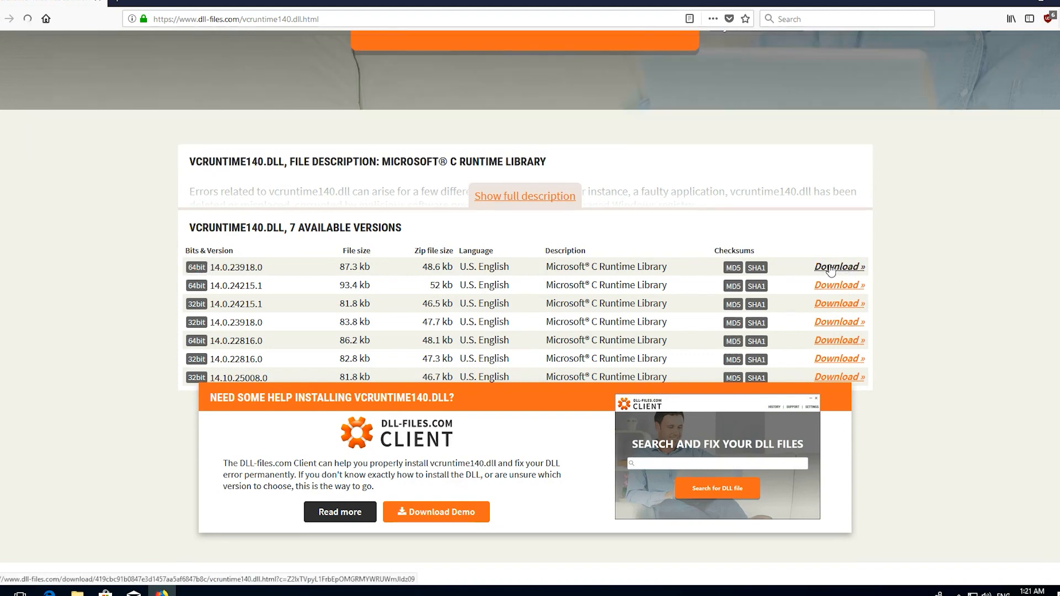
{"action": "left_click", "coordinate": [838, 267]}
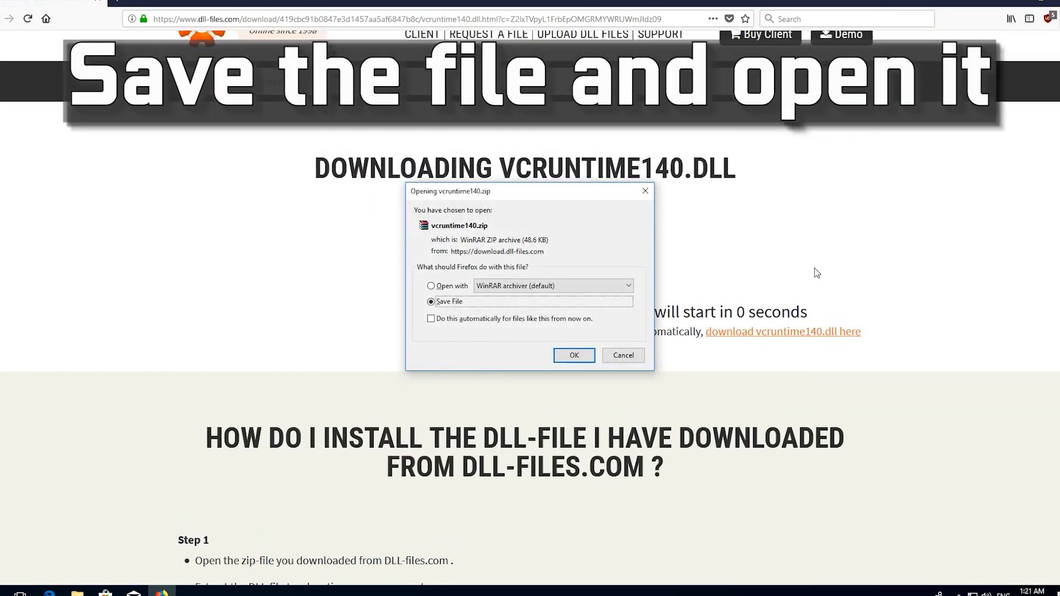
{"action": "left_click", "coordinate": [430, 285]}
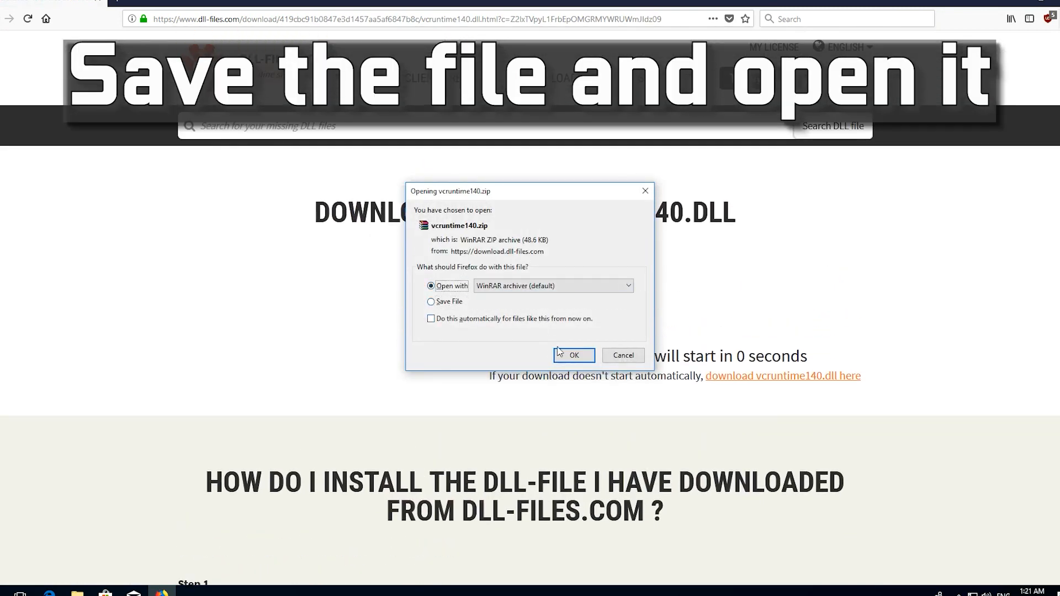
{"action": "left_click", "coordinate": [573, 355]}
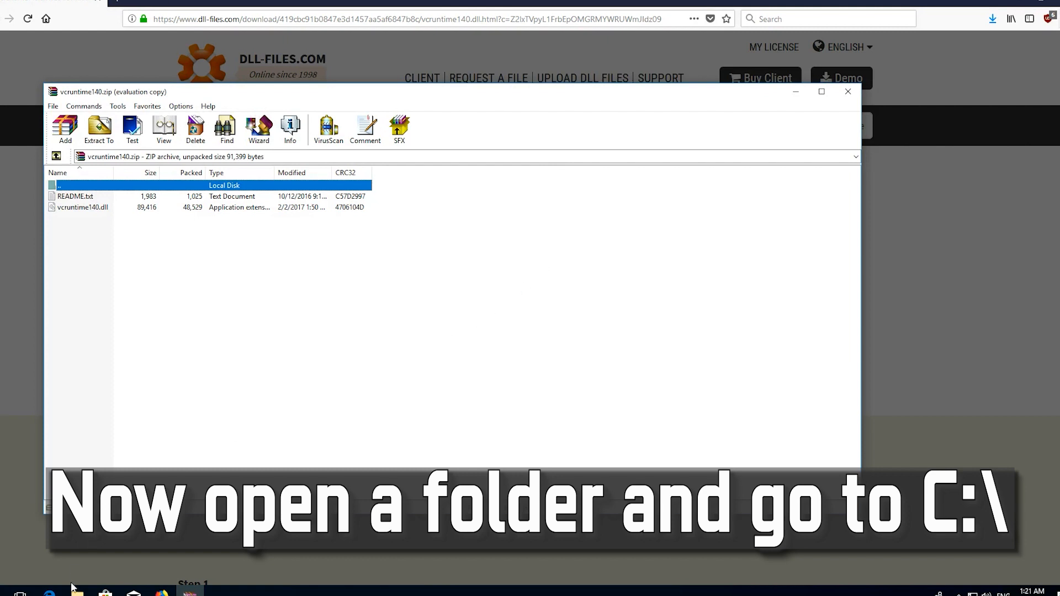
Browse File Explorer to C:\Windows\SysWOW64 on Local Disk (C:)
{"action": "left_click", "coordinate": [76, 591]}
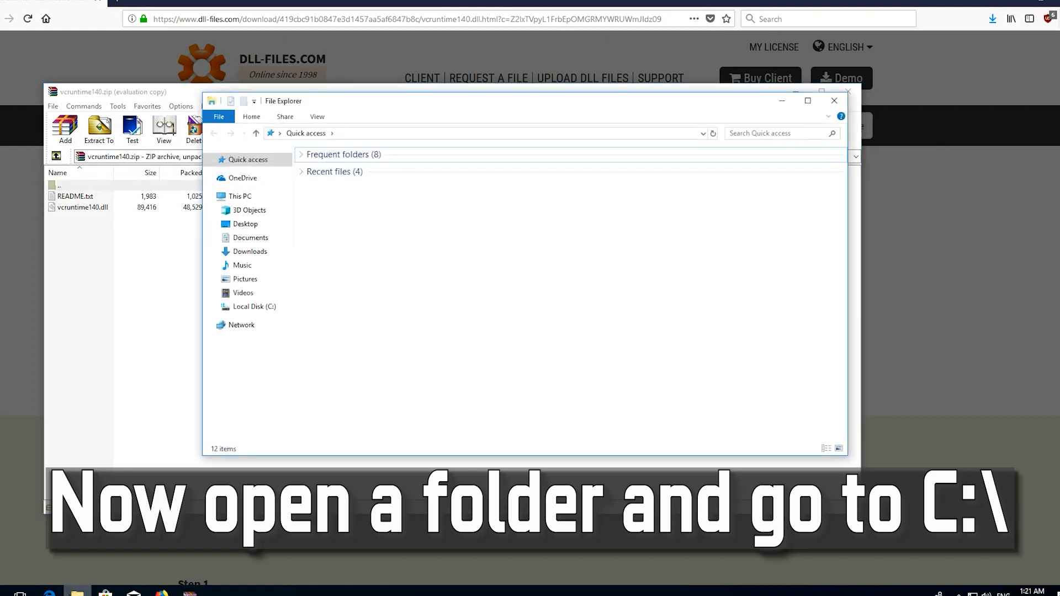
{"action": "left_click", "coordinate": [255, 306]}
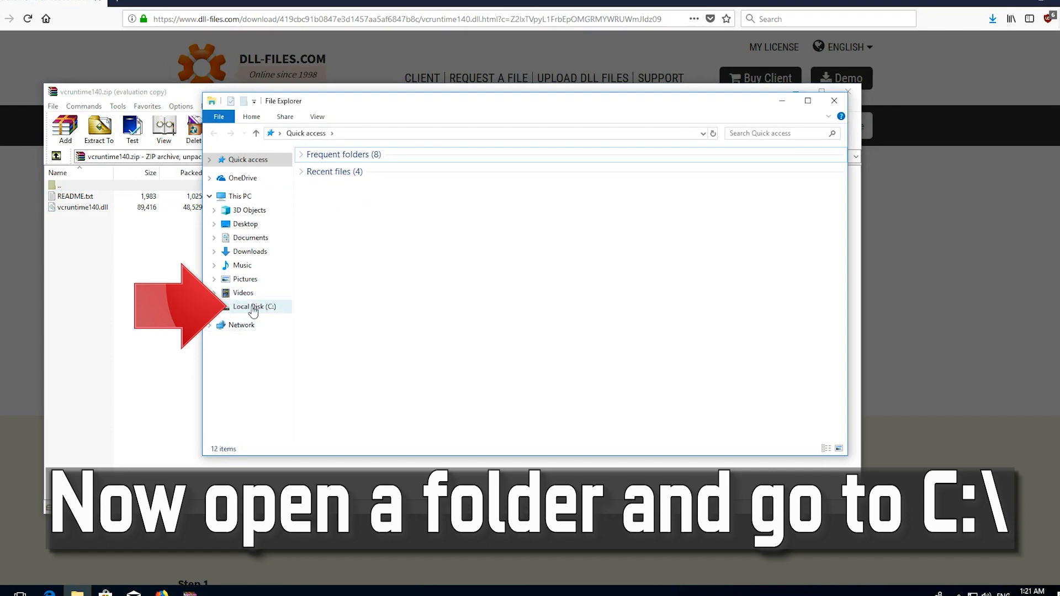
{"action": "mouse_move", "coordinate": [267, 317]}
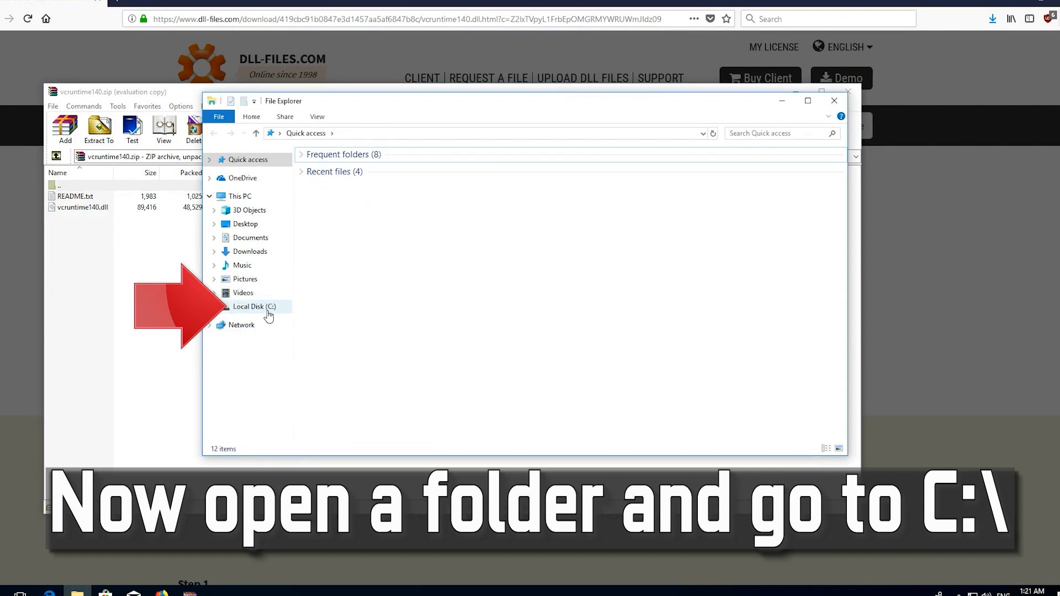
{"action": "left_click", "coordinate": [254, 305]}
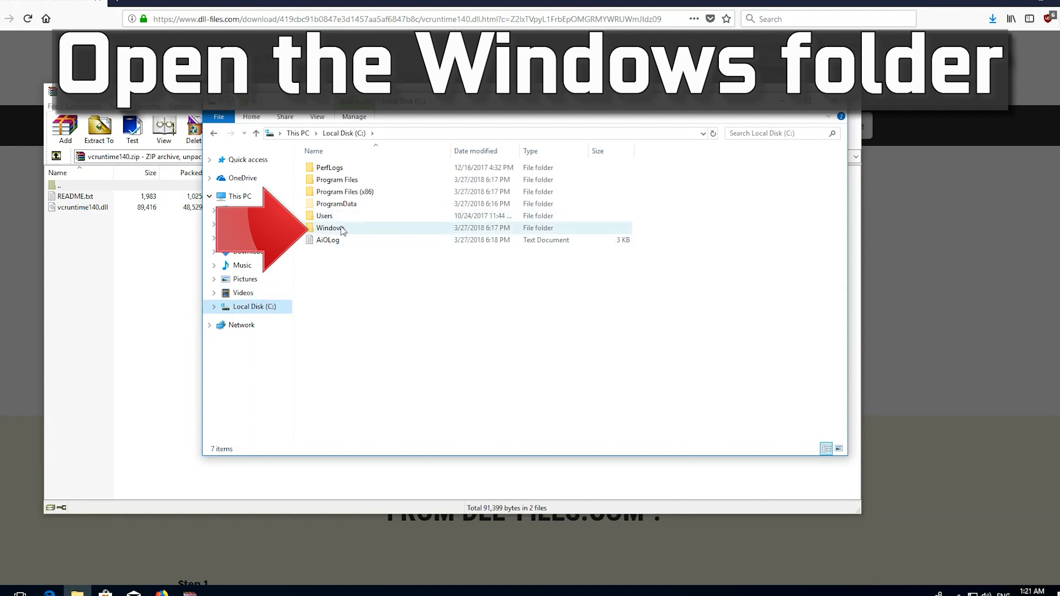
{"action": "mouse_move", "coordinate": [344, 237]}
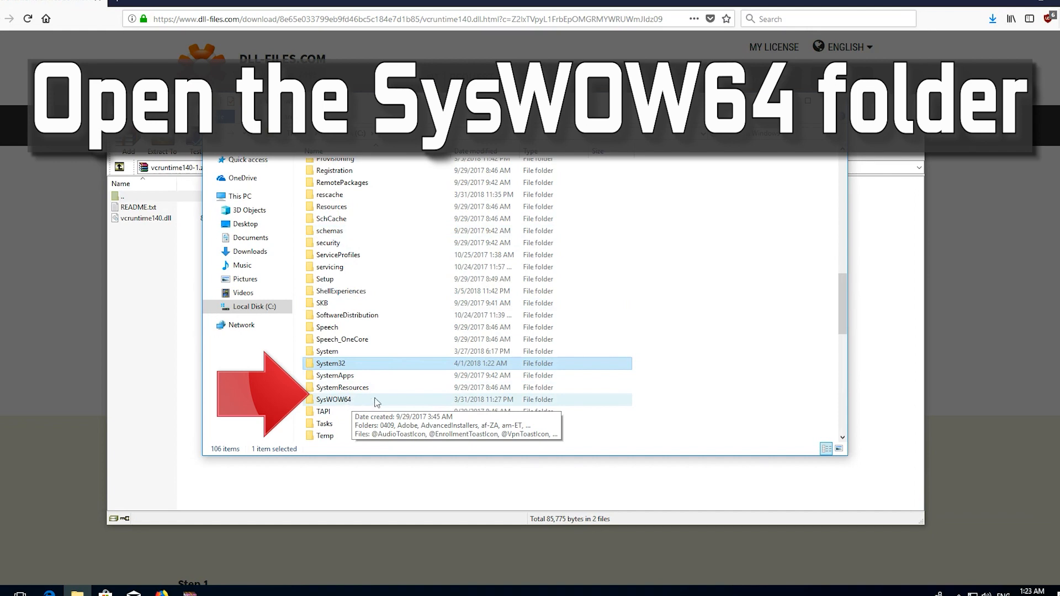
{"action": "double_click", "coordinate": [333, 398]}
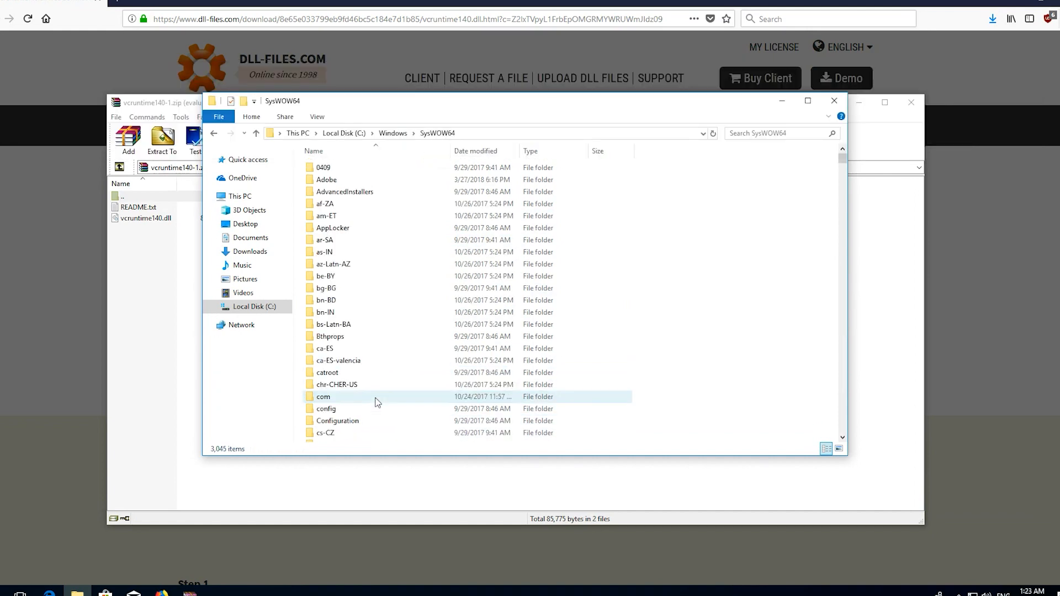
{"action": "scroll", "scroll_direction": "down", "scroll_amount": 3}
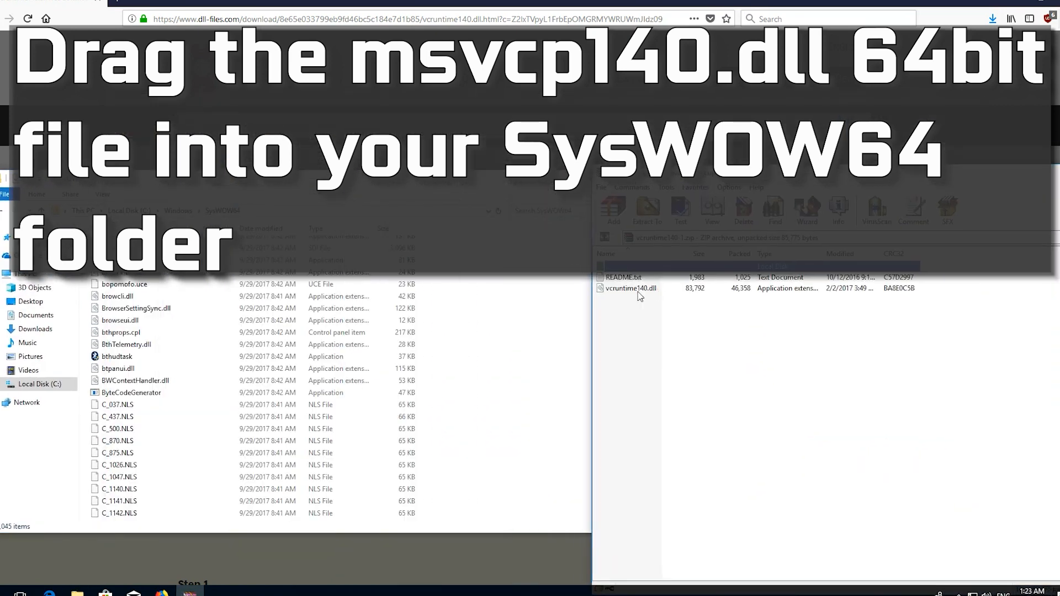
Drag vcruntime140.dll from WinRAR into SysWOW64, replacing the existing file with admin permission
{"action": "left_click_drag", "start_coordinate": [630, 288], "coordinate": [534, 385]}
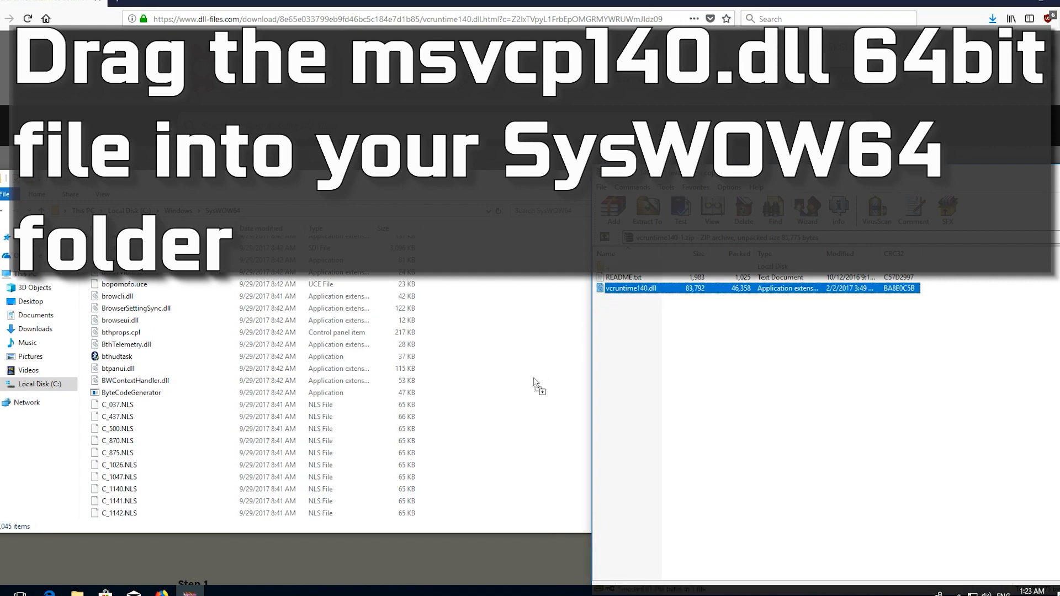
{"action": "left_click_drag", "start_coordinate": [632, 288], "coordinate": [537, 385]}
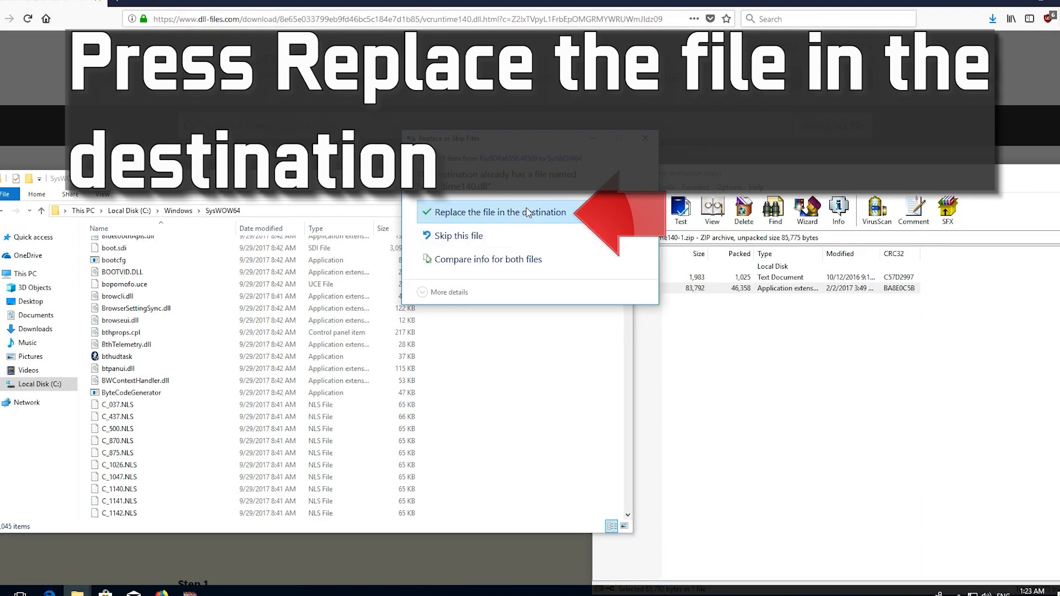
{"action": "left_click", "coordinate": [500, 212]}
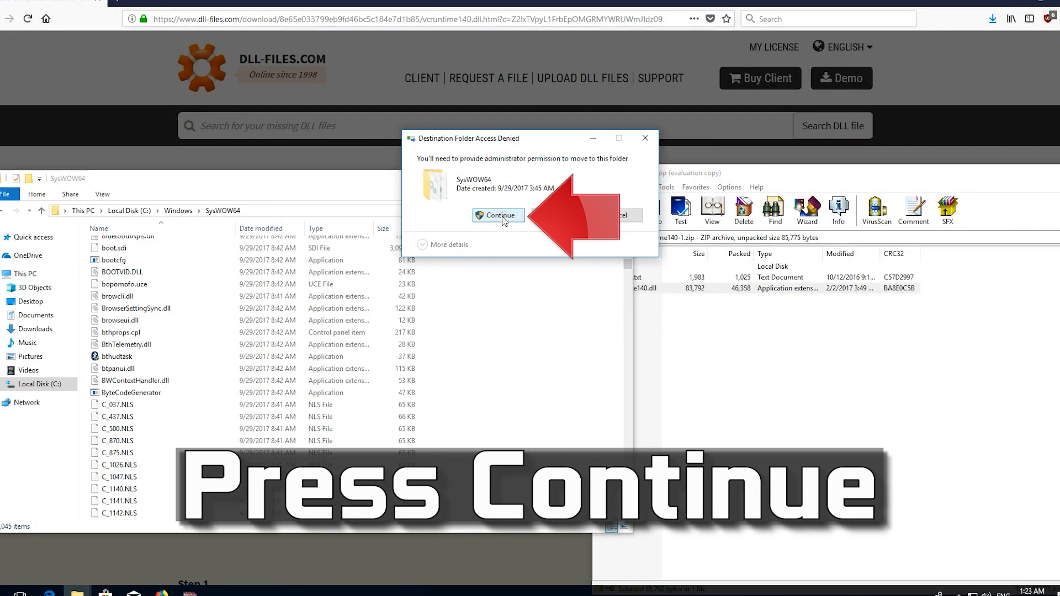
{"action": "left_click", "coordinate": [498, 215]}
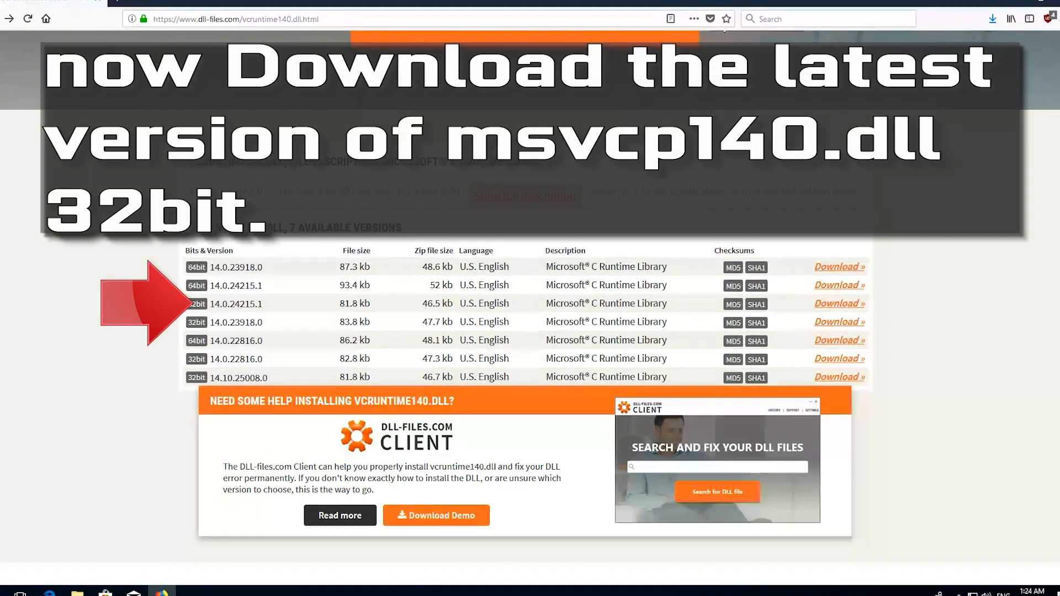
{"action": "mouse_move", "coordinate": [458, 309]}
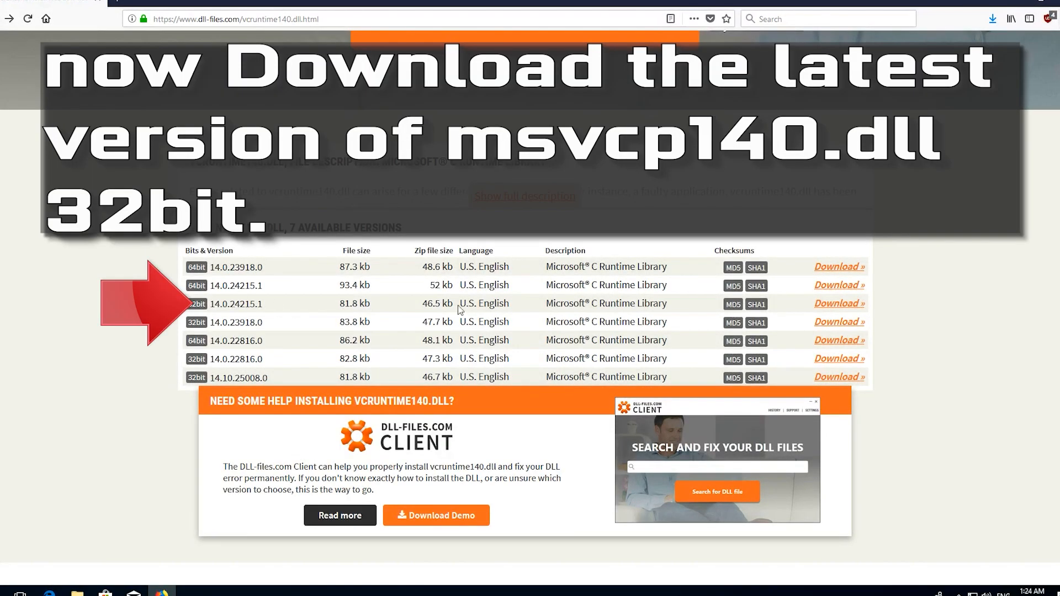
{"action": "mouse_move", "coordinate": [837, 302]}
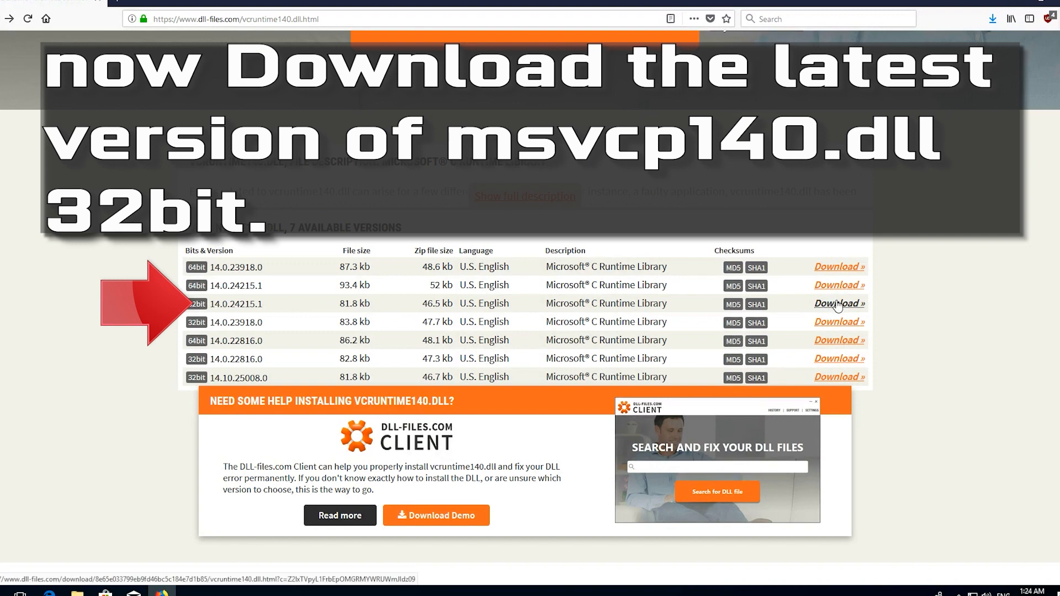
Download the 32bit 14.0.24215.1 vcruntime140.dll from the versions table
{"action": "left_click", "coordinate": [836, 303]}
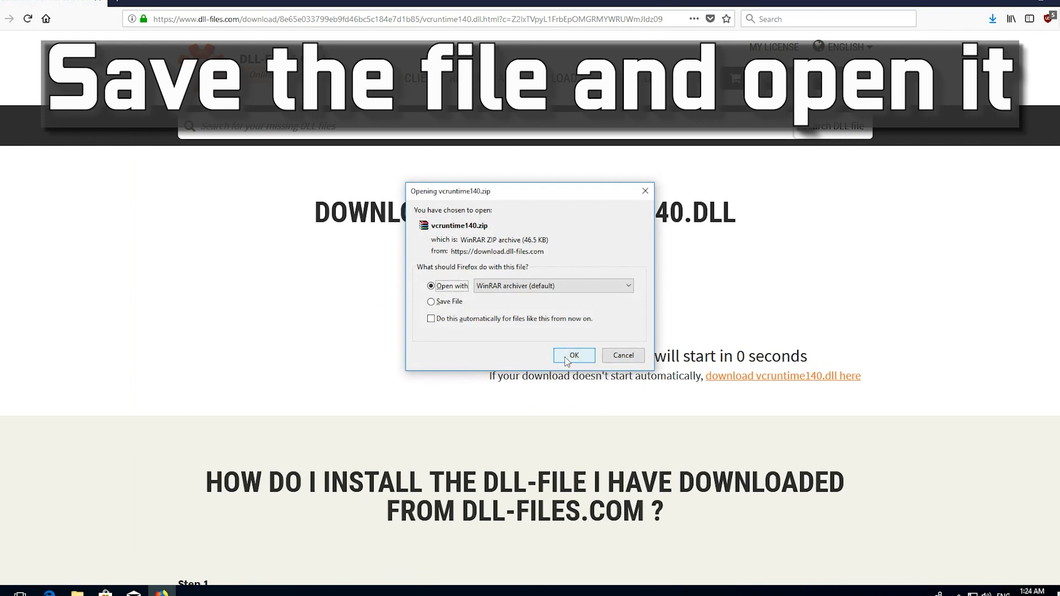
Confirm opening the downloaded vcruntime140.zip with WinRAR archiver
{"action": "left_click", "coordinate": [572, 355]}
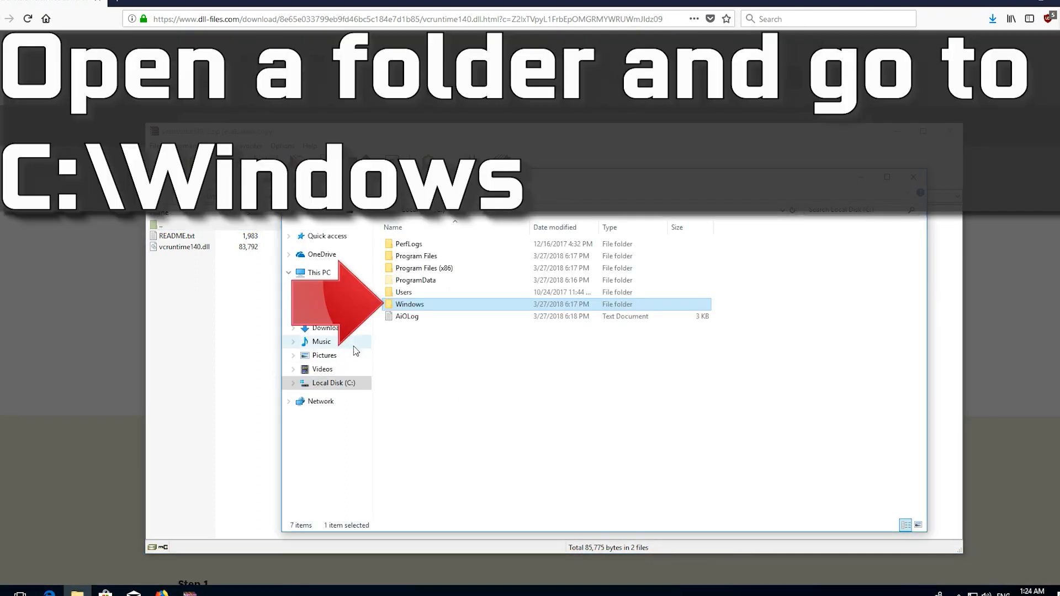
{"action": "mouse_move", "coordinate": [420, 311]}
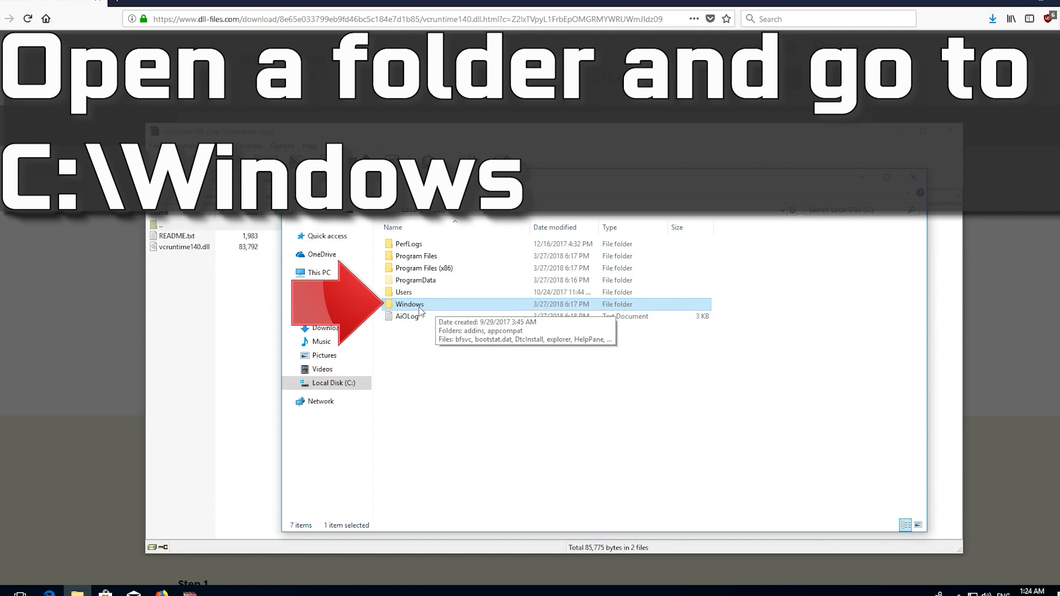
{"action": "mouse_move", "coordinate": [444, 308]}
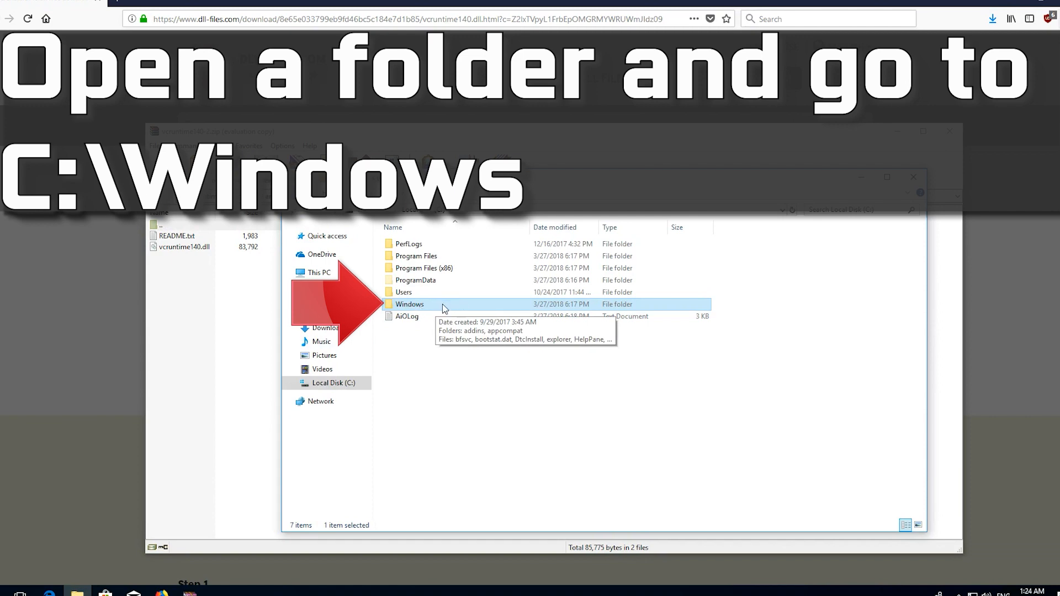
Browse from Local Disk (C:) into Windows and then System32
{"action": "double_click", "coordinate": [409, 304]}
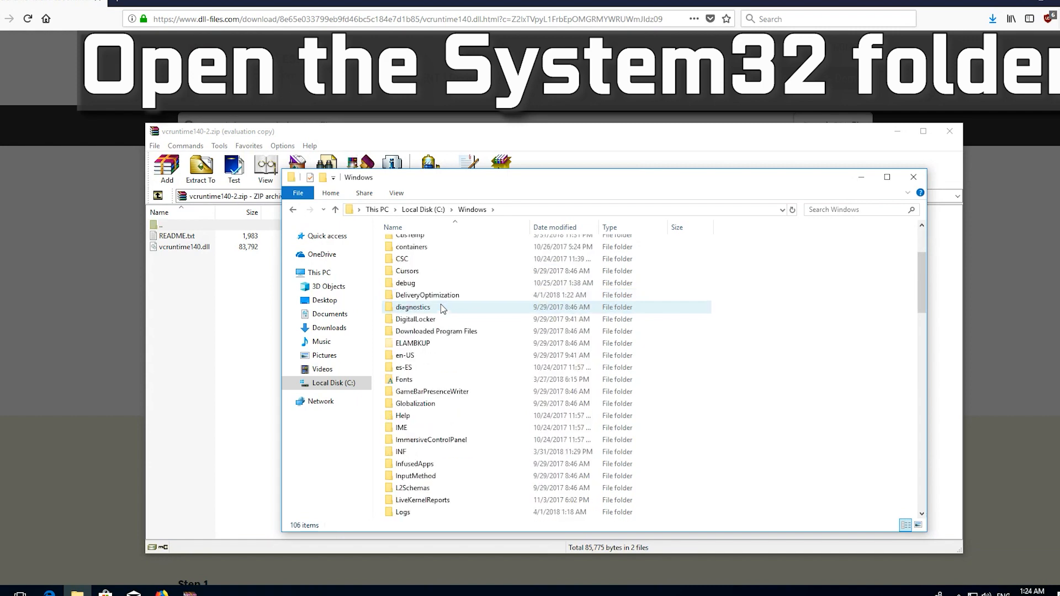
{"action": "scroll", "scroll_direction": "down", "scroll_amount": 3}
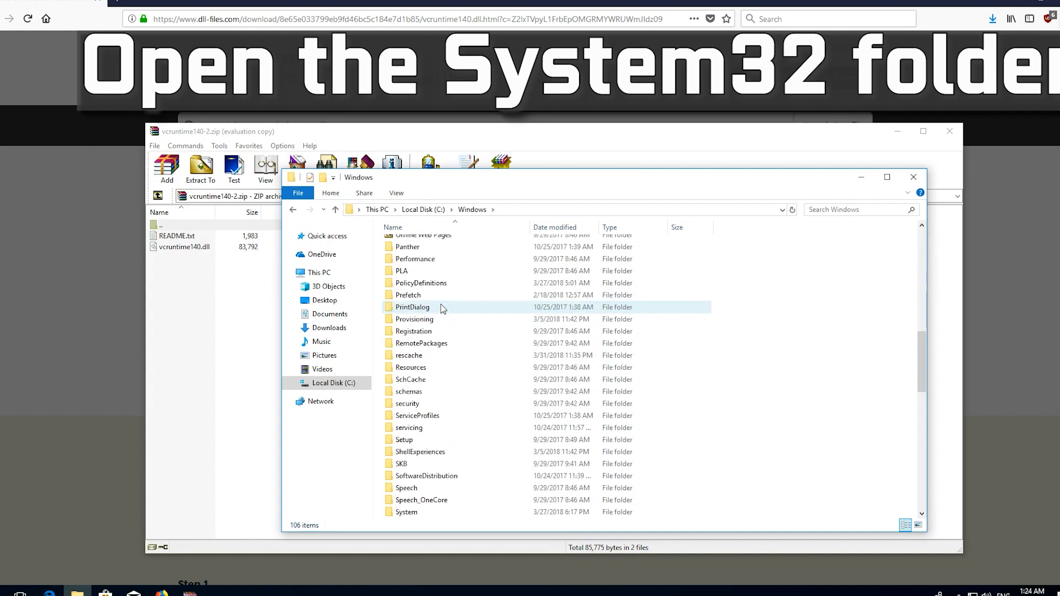
{"action": "scroll", "scroll_direction": "down", "scroll_amount": 3}
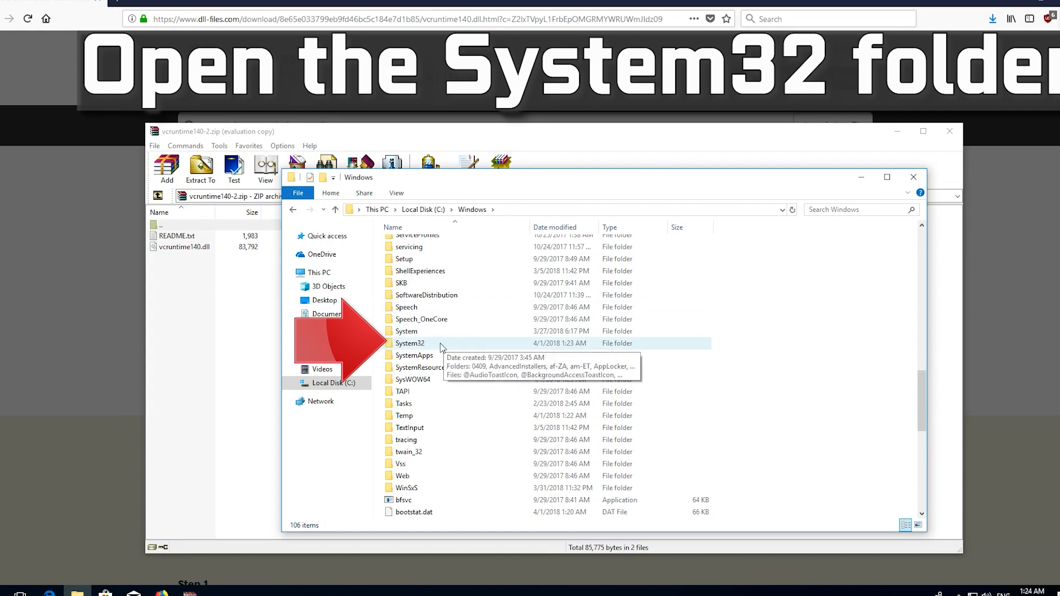
{"action": "mouse_move", "coordinate": [445, 348]}
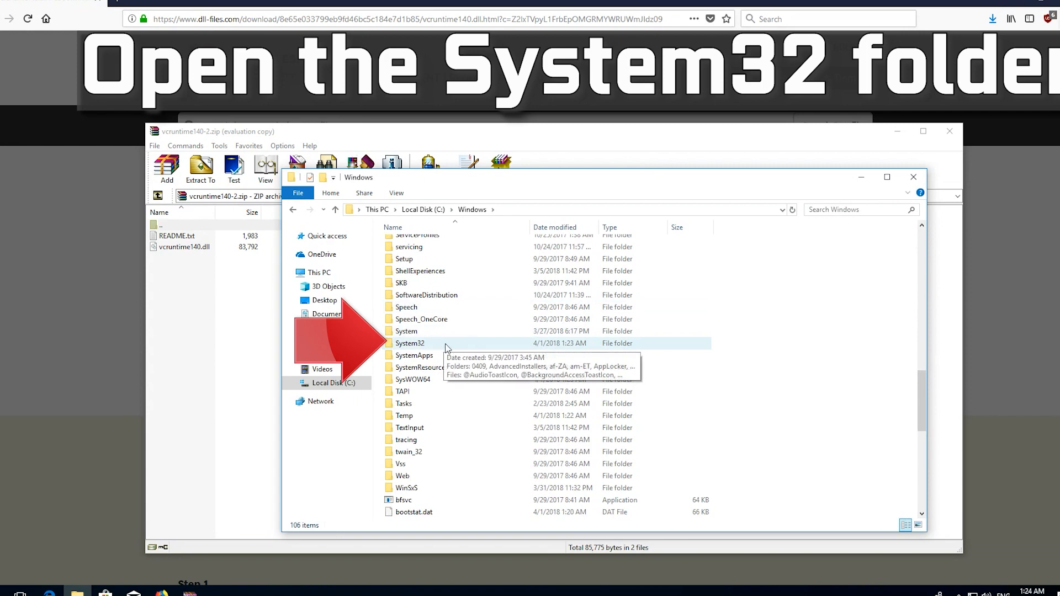
{"action": "double_click", "coordinate": [411, 344]}
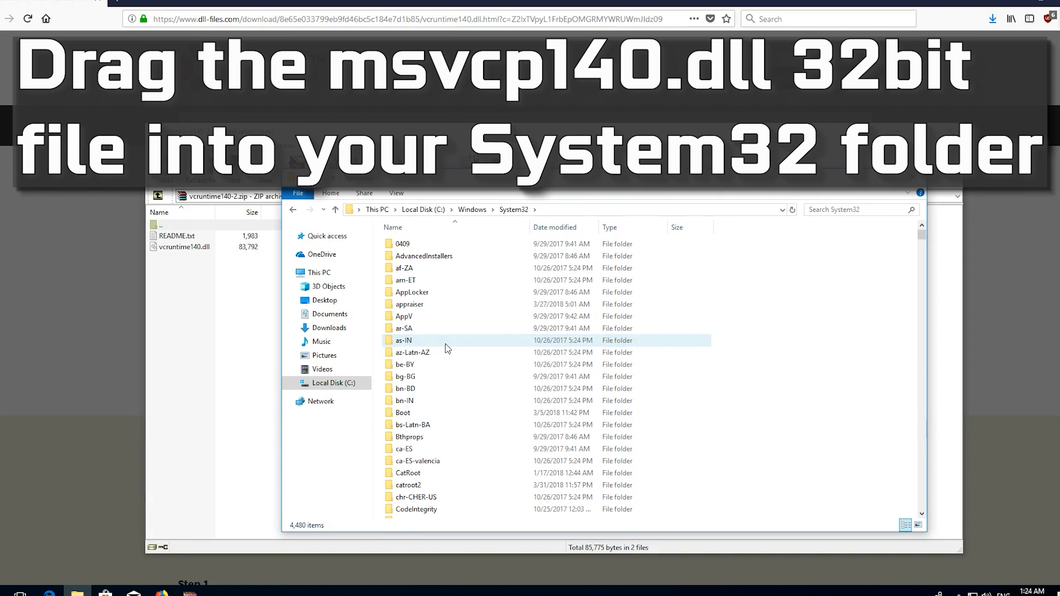
Move vcruntime140.dll from WinRAR into System32, overwriting the existing copy with admin permission
{"action": "scroll", "scroll_direction": "down", "scroll_amount": 3}
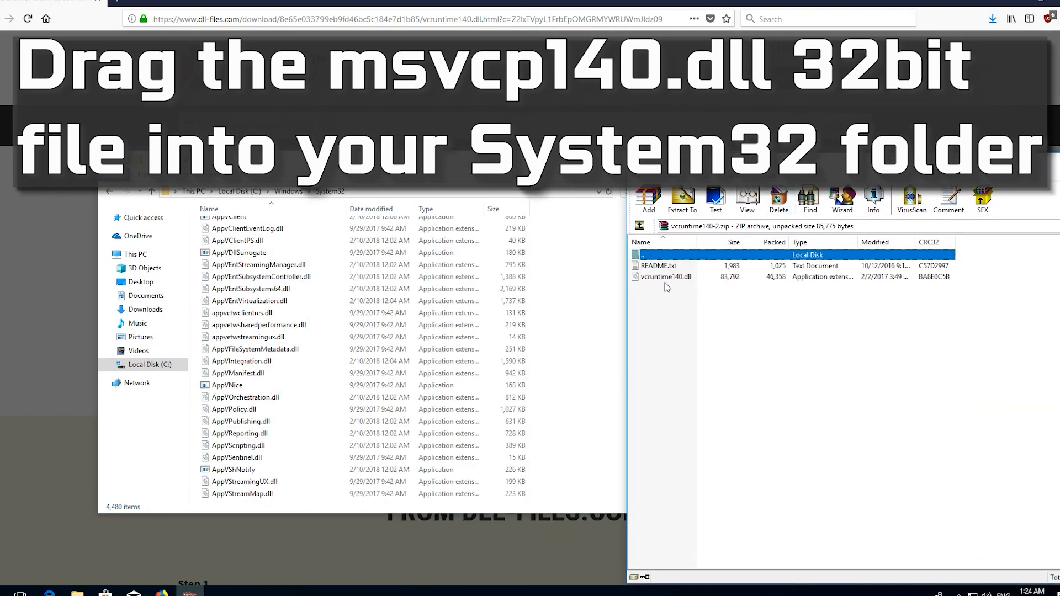
{"action": "left_click", "coordinate": [665, 276]}
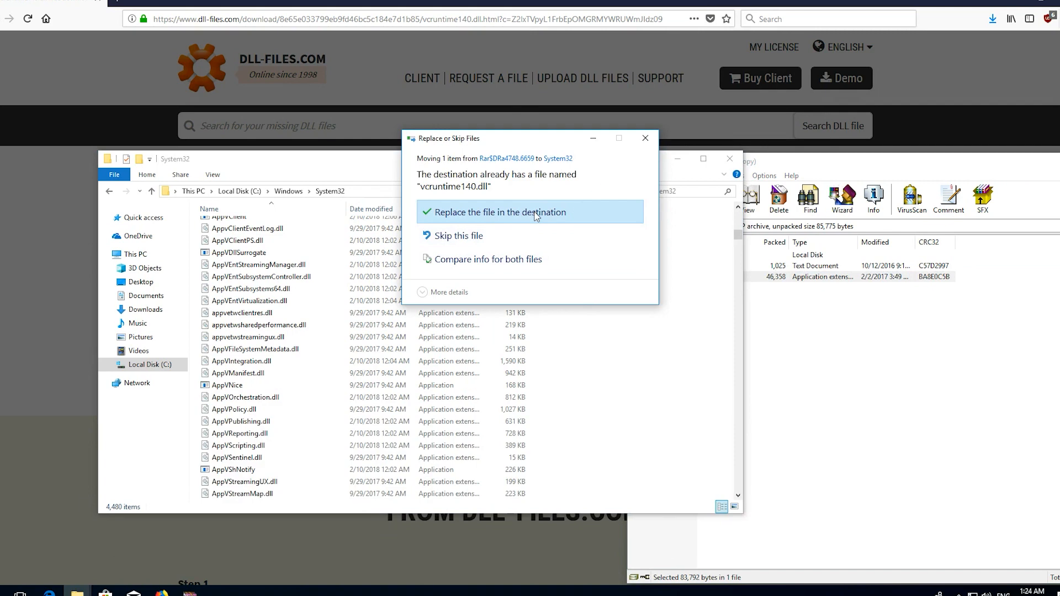
{"action": "left_click", "coordinate": [498, 212]}
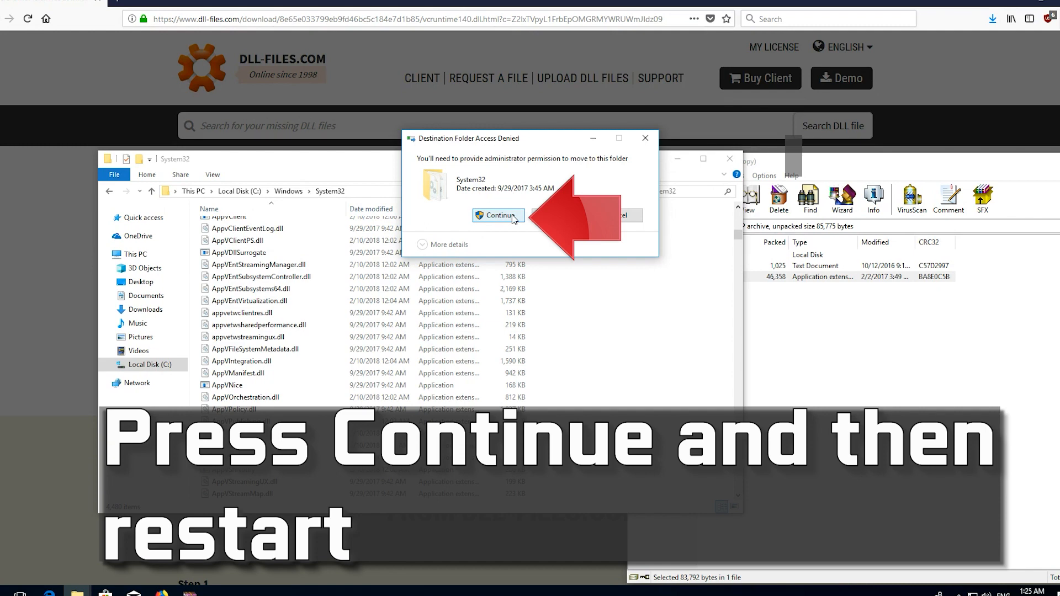
{"action": "left_click", "coordinate": [498, 215]}
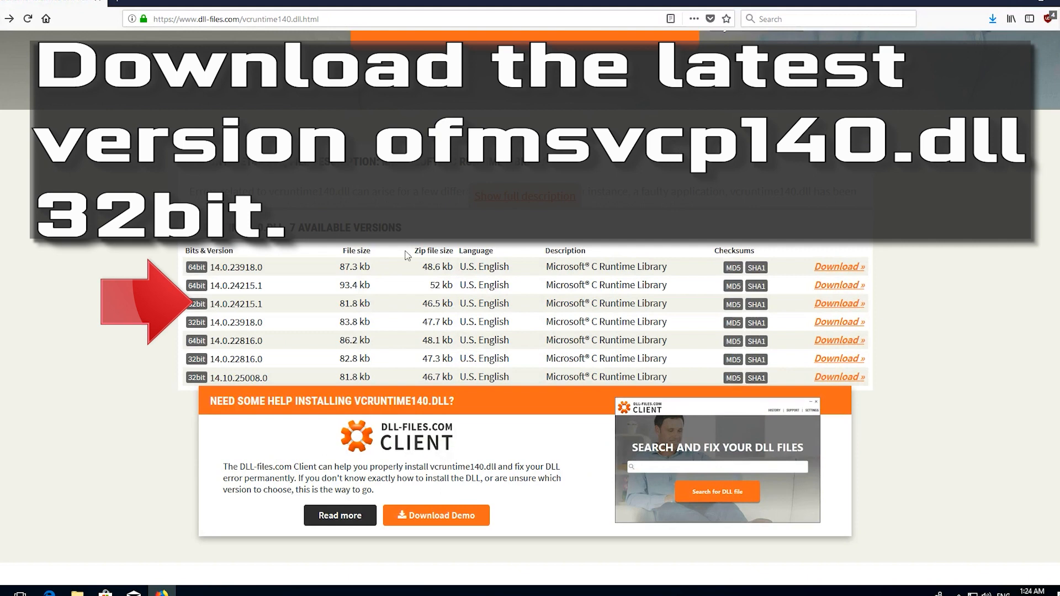
{"action": "mouse_move", "coordinate": [553, 297]}
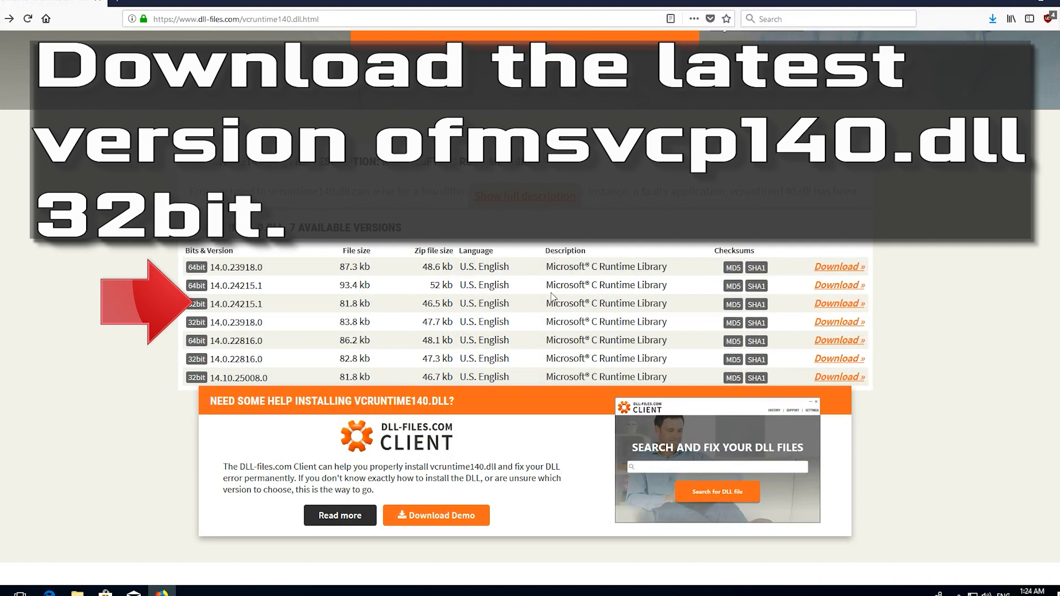
{"action": "mouse_move", "coordinate": [838, 303]}
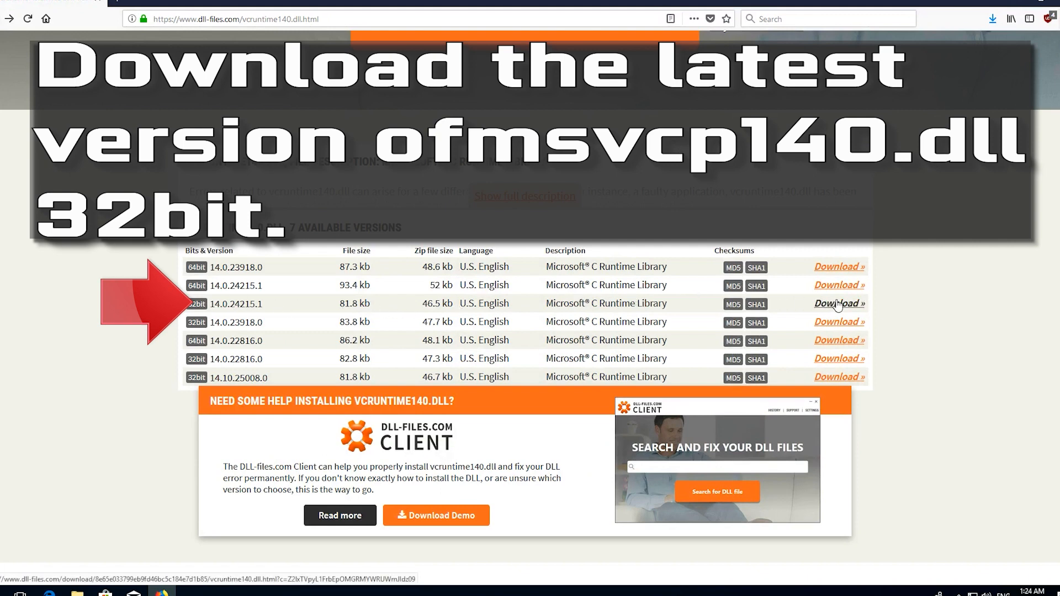
Download the 32bit 14.0.24215.1 vcruntime140.dll once more
{"action": "left_click", "coordinate": [837, 302]}
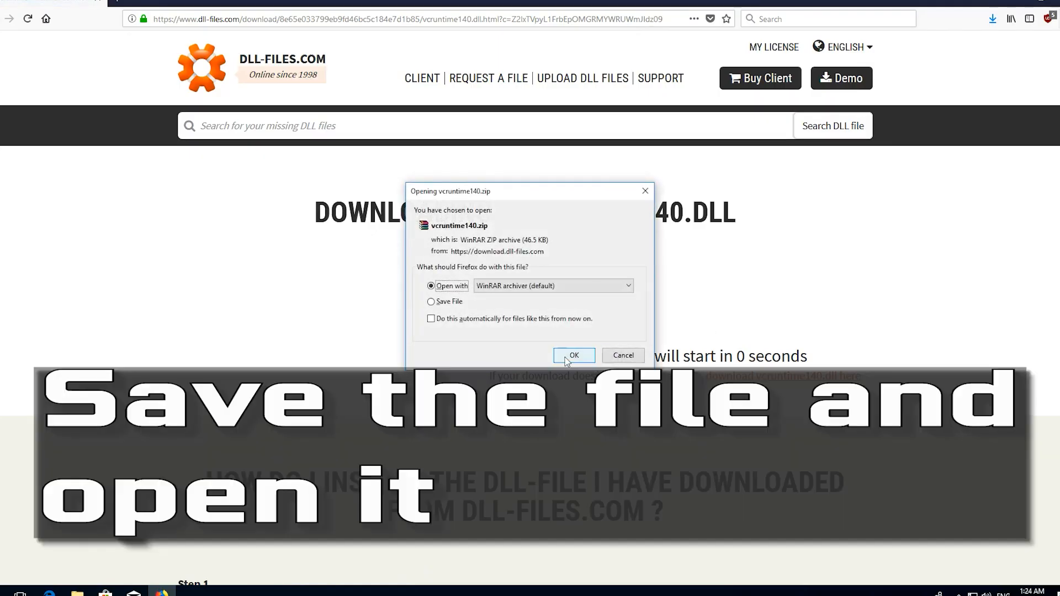
Hand the downloaded vcruntime140.zip to WinRAR archiver from Firefox's opening dialog
{"action": "left_click", "coordinate": [573, 356]}
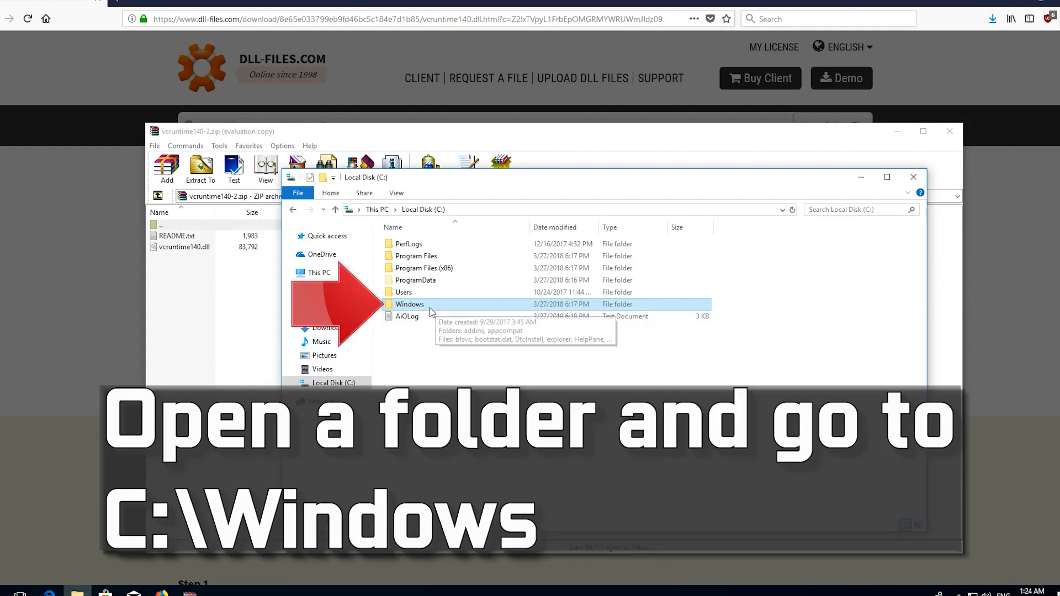
{"action": "mouse_move", "coordinate": [442, 305]}
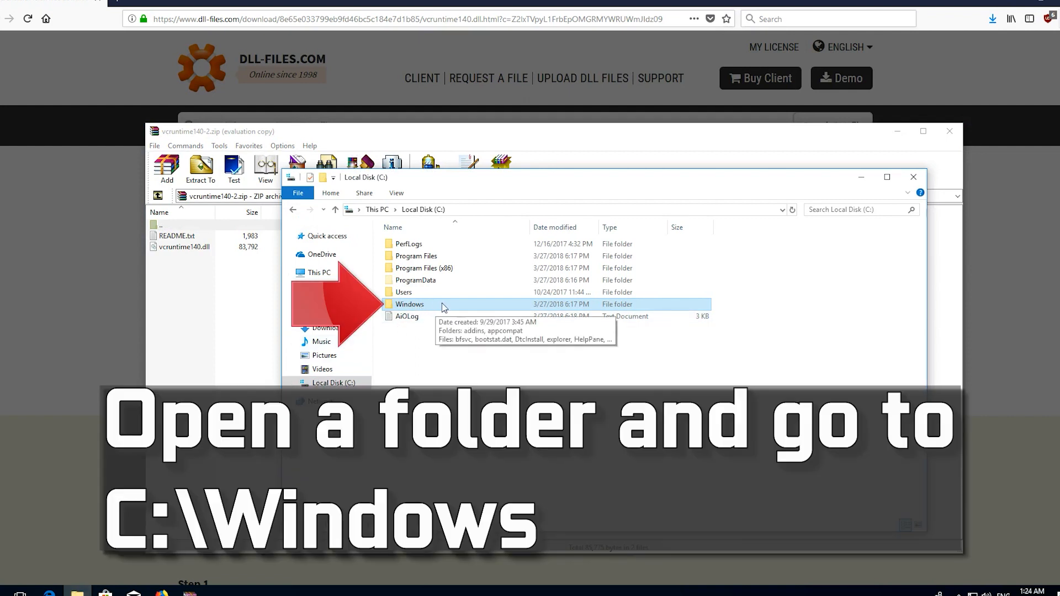
Enter the Windows folder on C: and browse down its folder list toward System32
{"action": "double_click", "coordinate": [409, 305]}
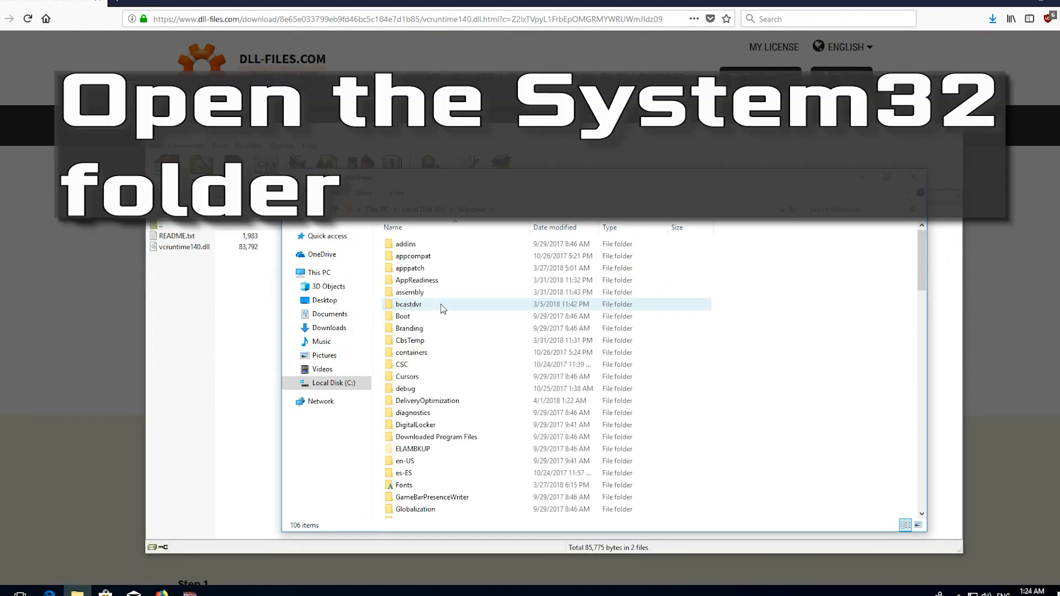
{"action": "scroll", "scroll_direction": "down", "scroll_amount": 3}
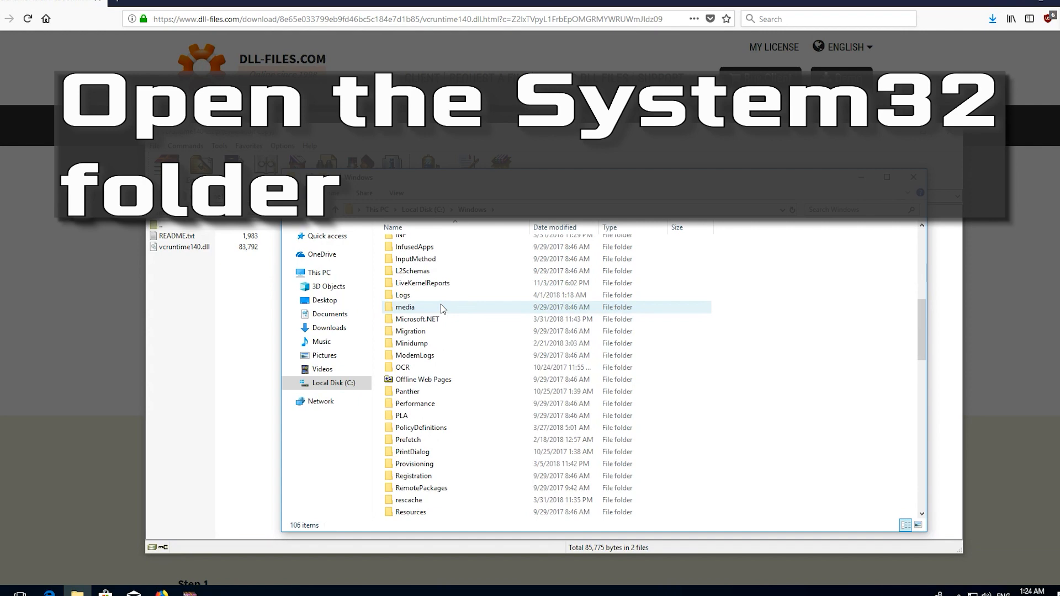
{"action": "scroll", "scroll_direction": "down", "scroll_amount": 3}
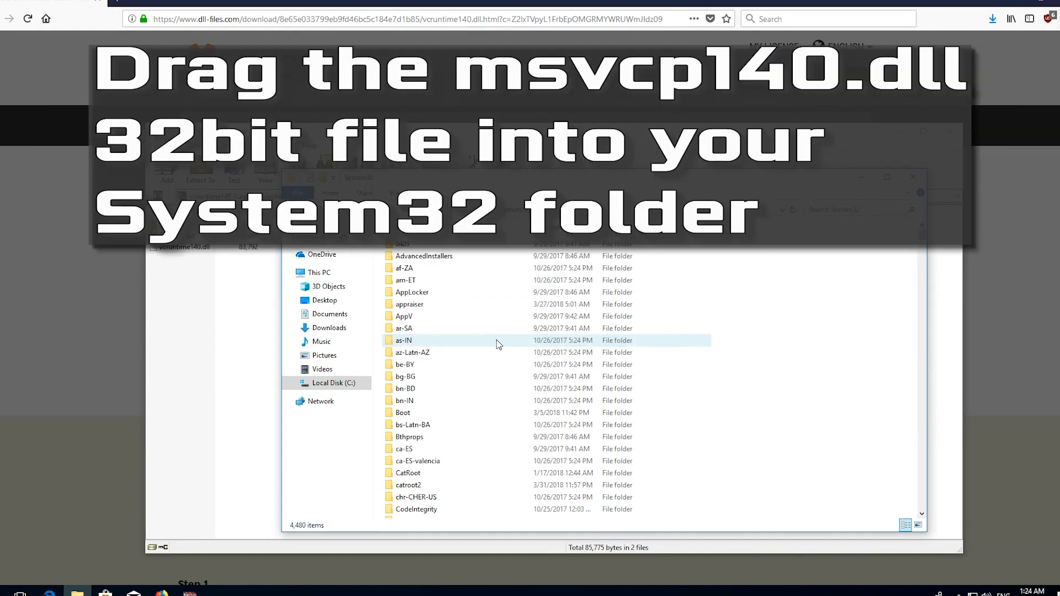
Move vcruntime140.dll from the WinRAR archive into System32 and choose to replace the existing file
{"action": "scroll", "scroll_direction": "down", "scroll_amount": 3}
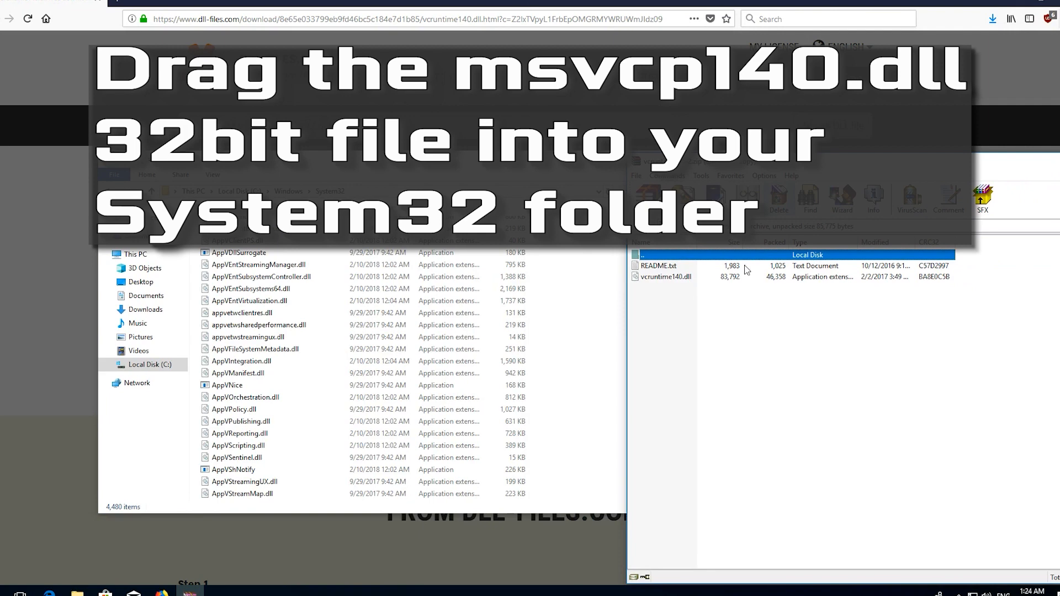
{"action": "left_click", "coordinate": [664, 276]}
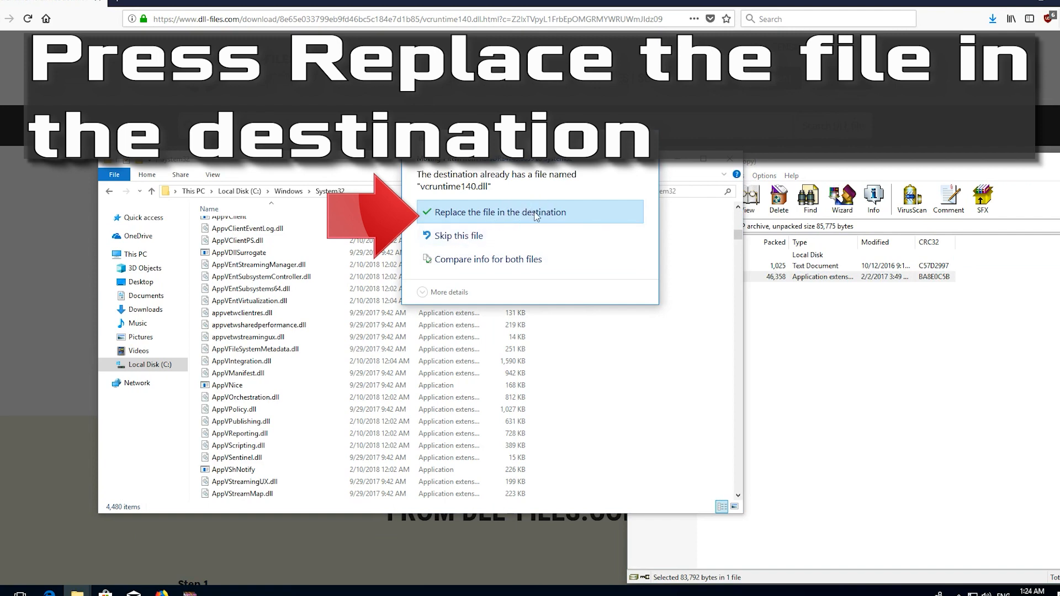
{"action": "left_click", "coordinate": [496, 212]}
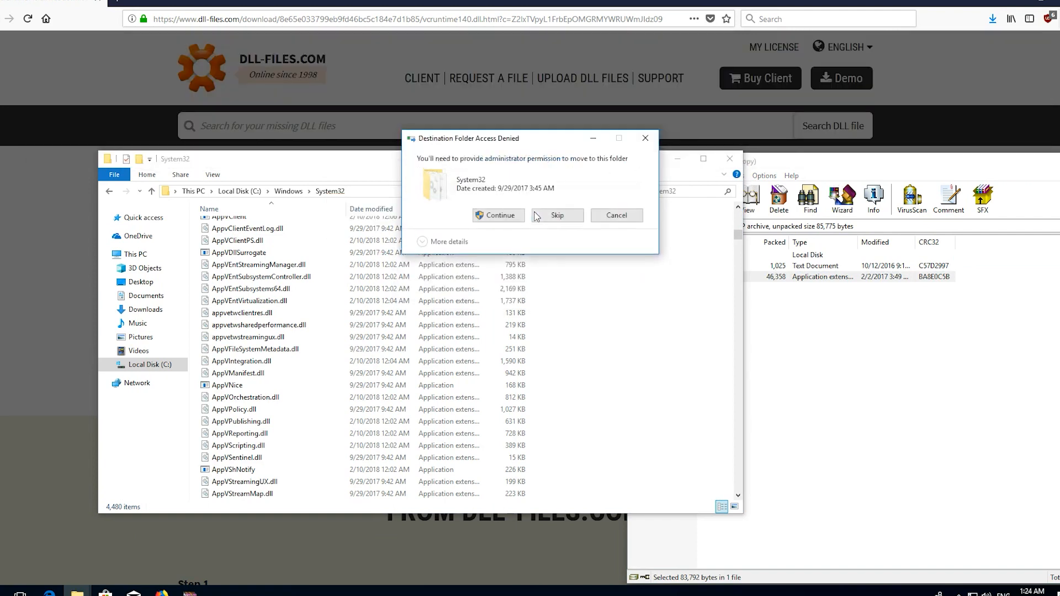